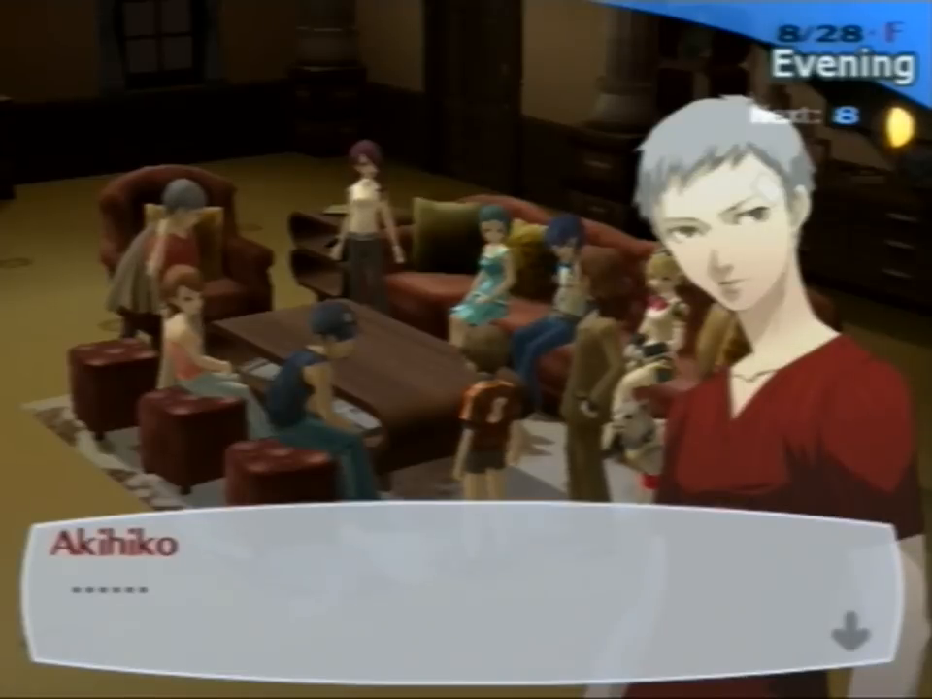
pyautogui.click(466, 582)
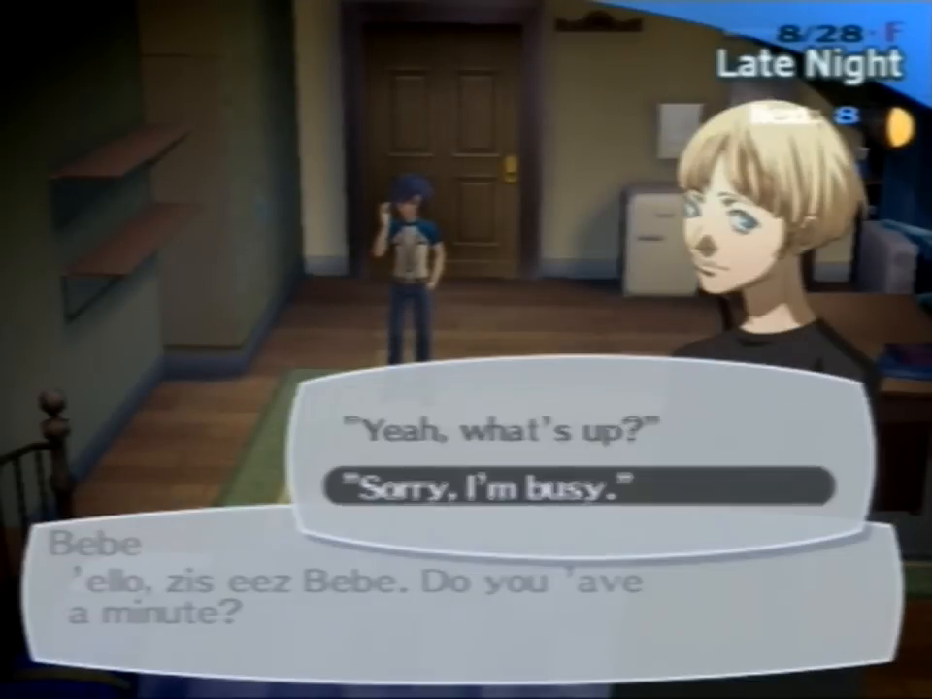
pyautogui.click(582, 487)
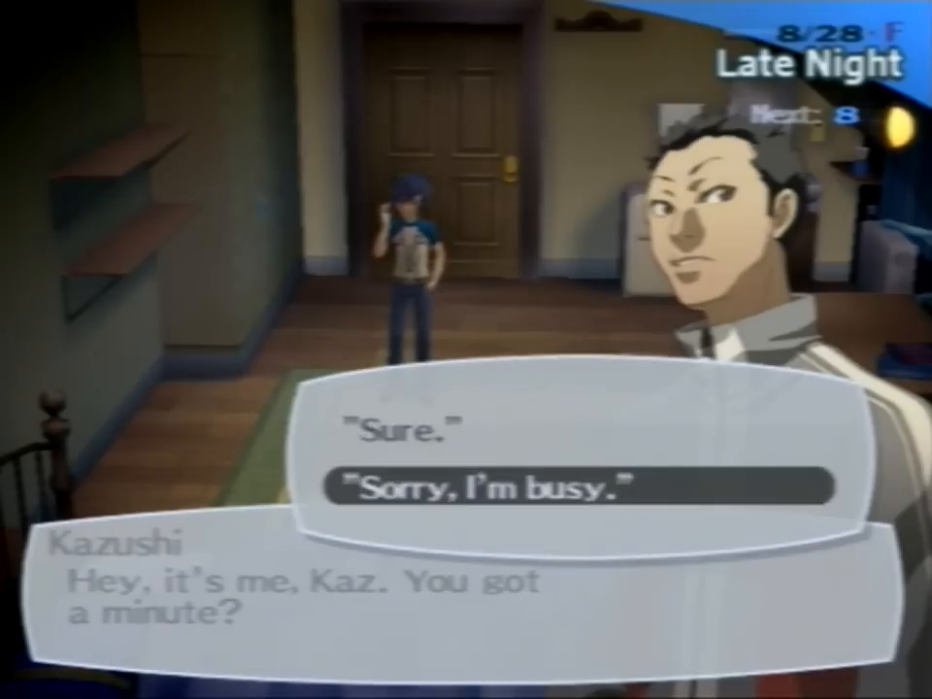
pyautogui.click(582, 485)
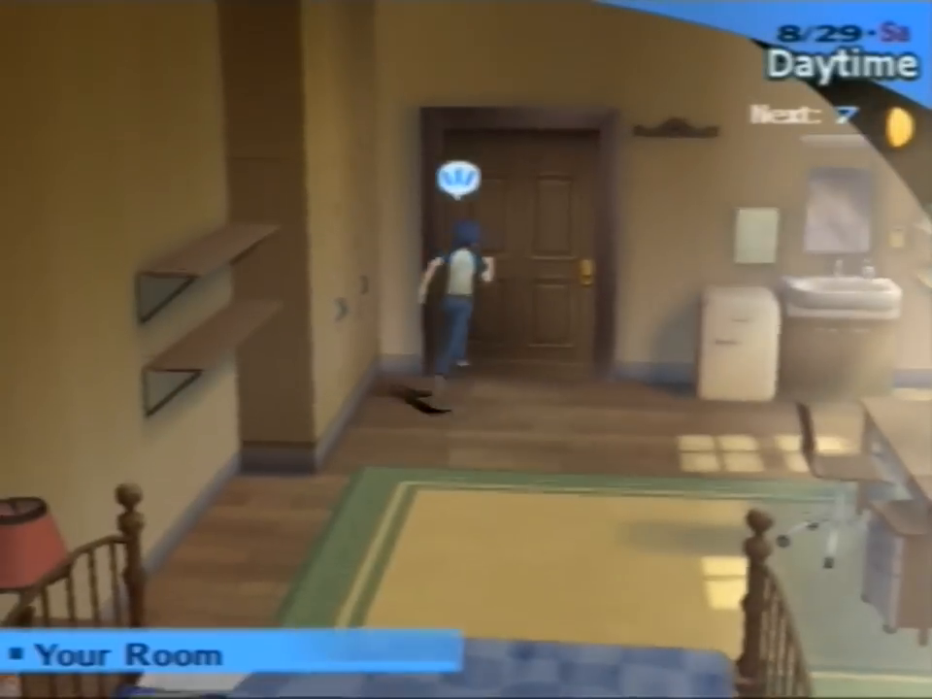
pyautogui.press('up')
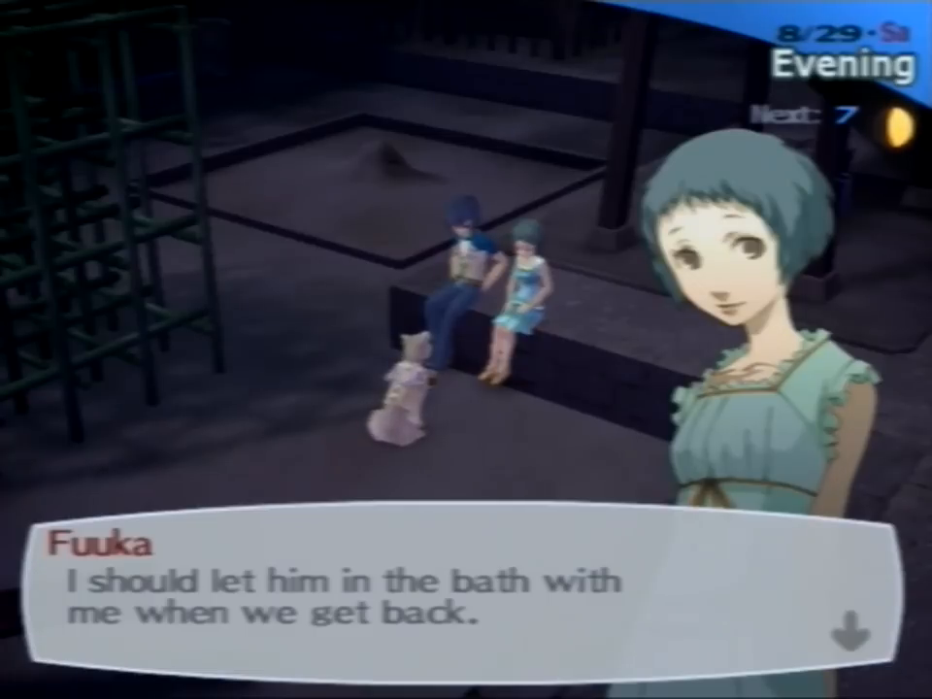
pyautogui.click(466, 592)
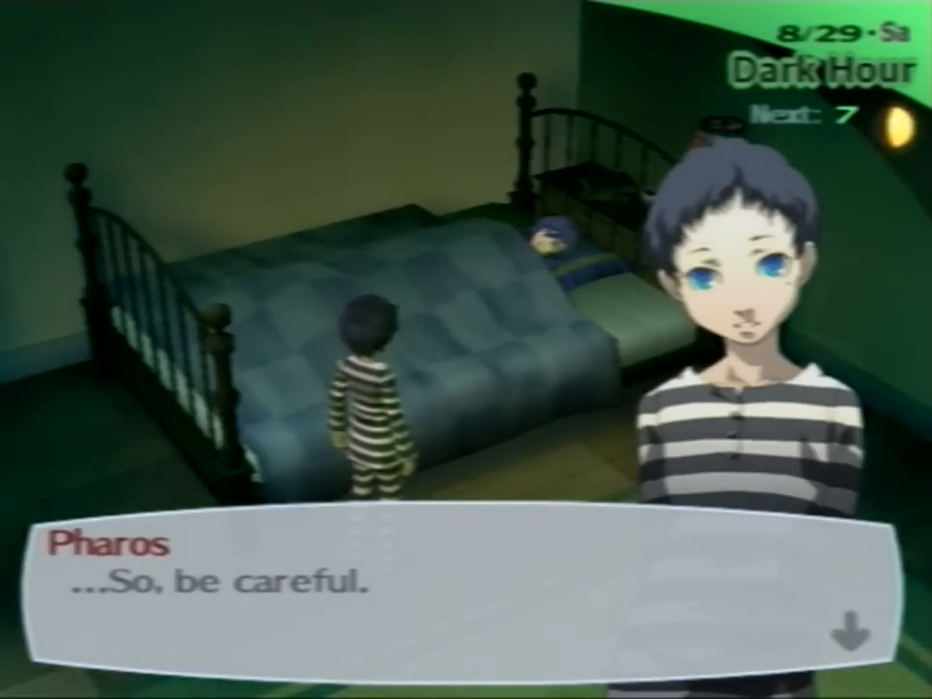
pyautogui.click(466, 582)
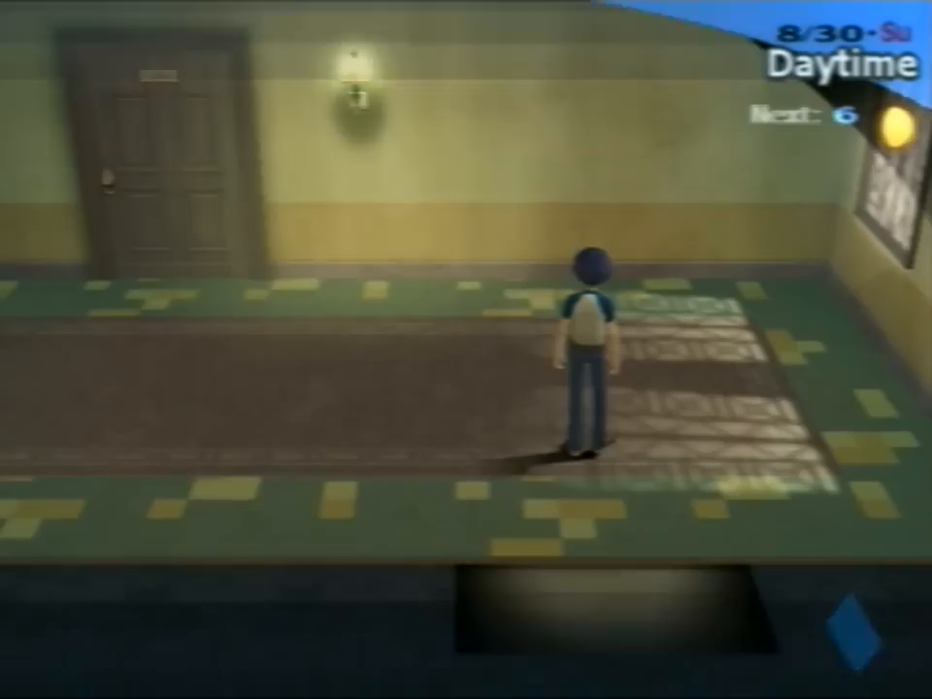
pyautogui.press('Up')
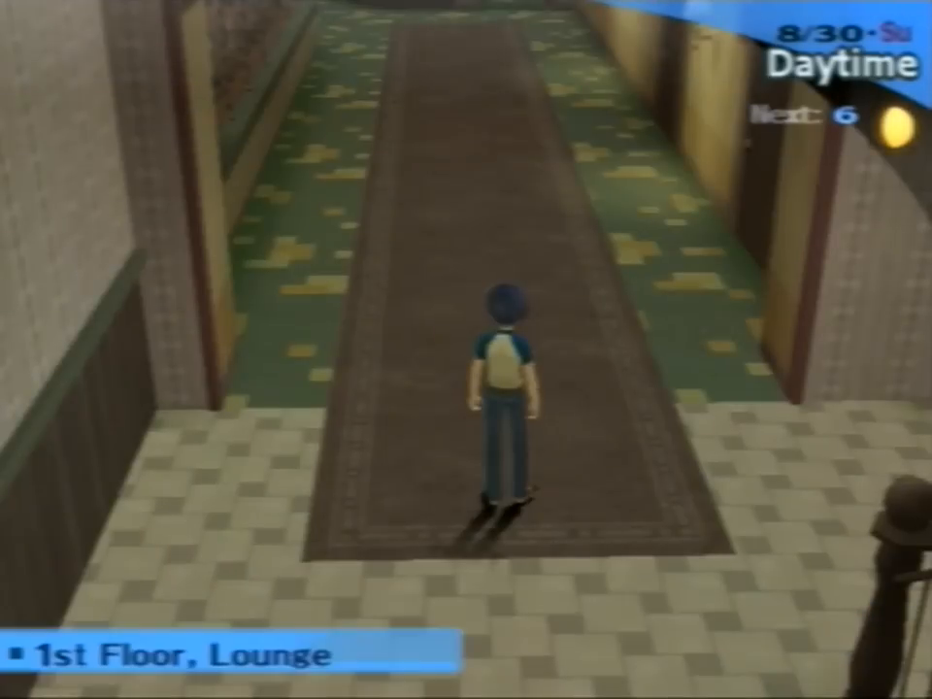
pyautogui.press('up')
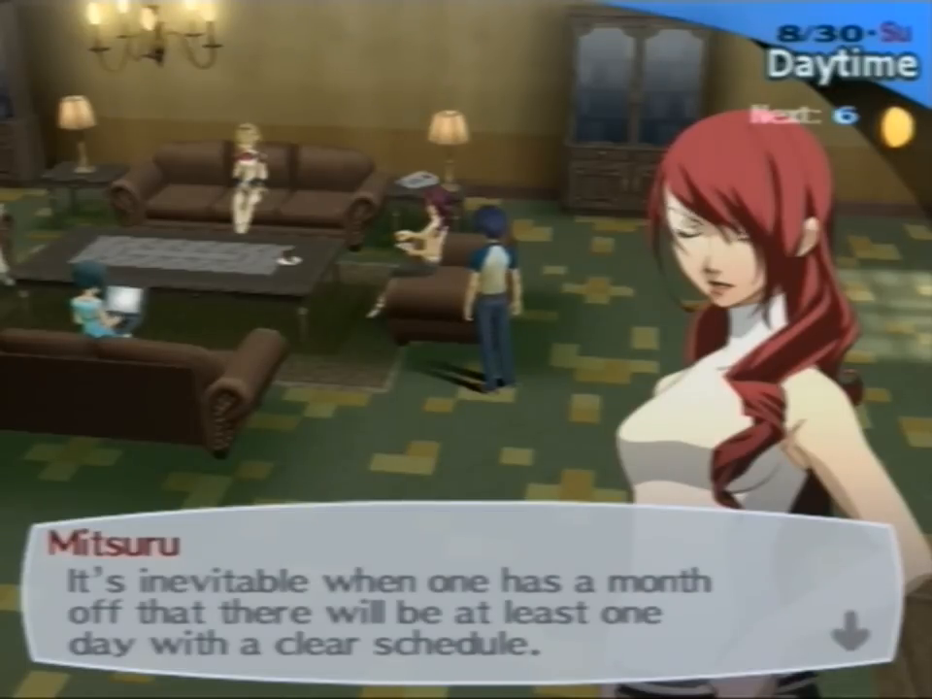
pyautogui.click(466, 602)
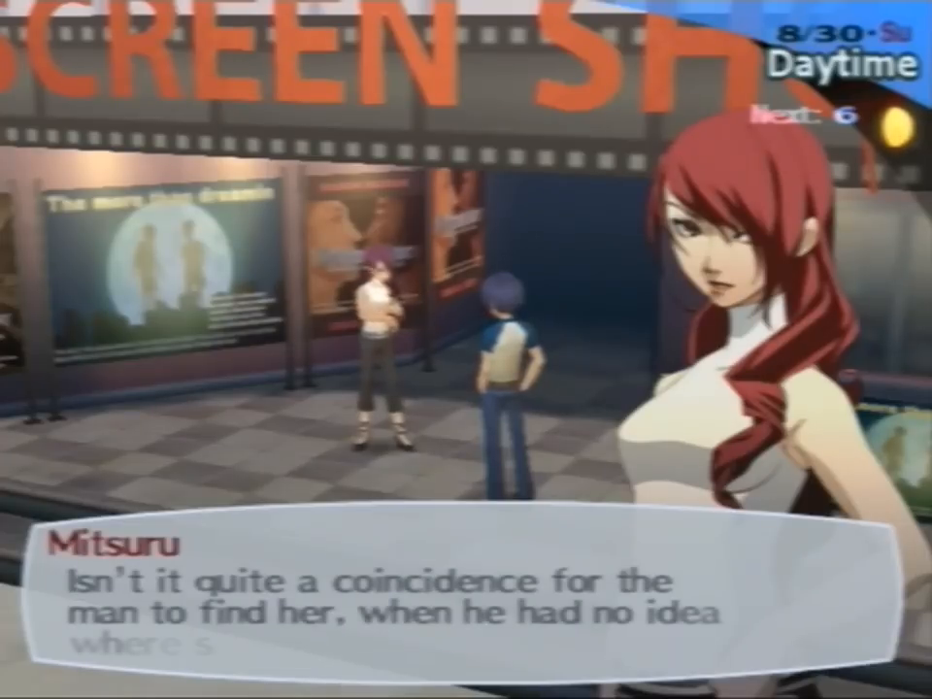
pyautogui.press('space')
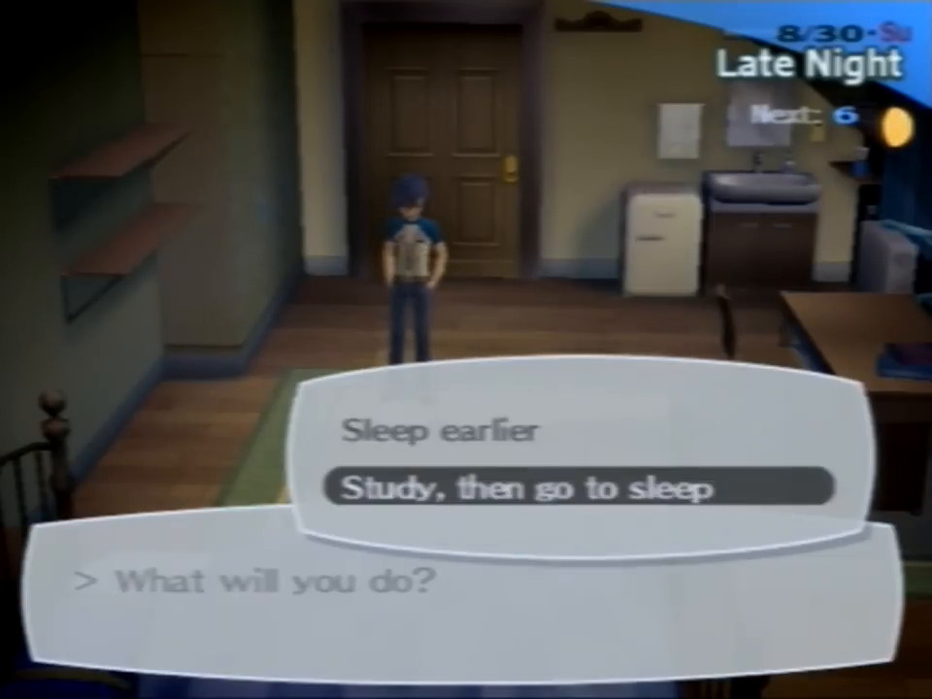
pyautogui.click(532, 487)
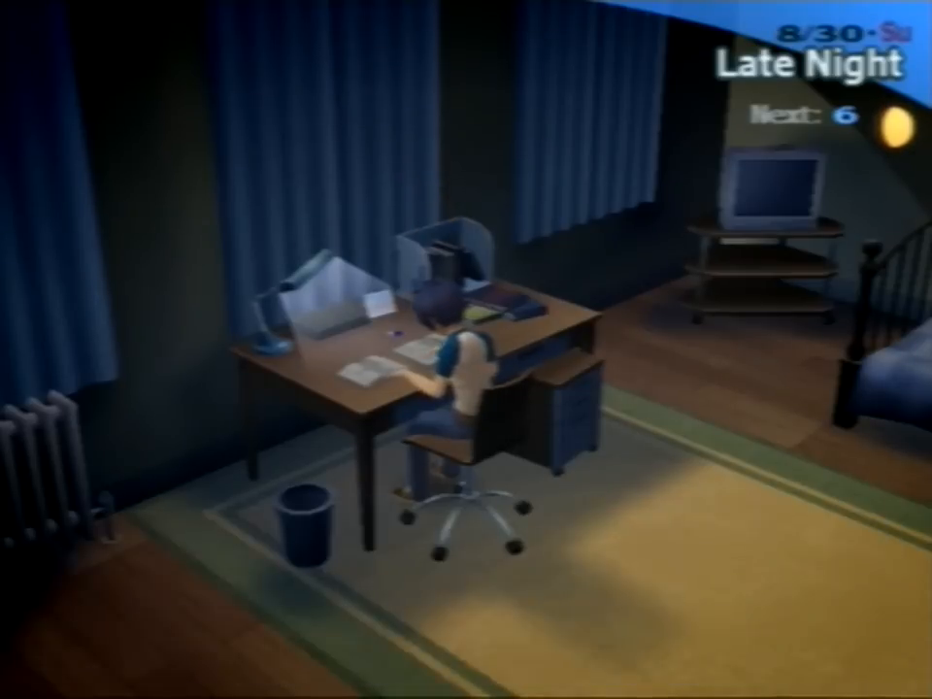
pyautogui.click(466, 388)
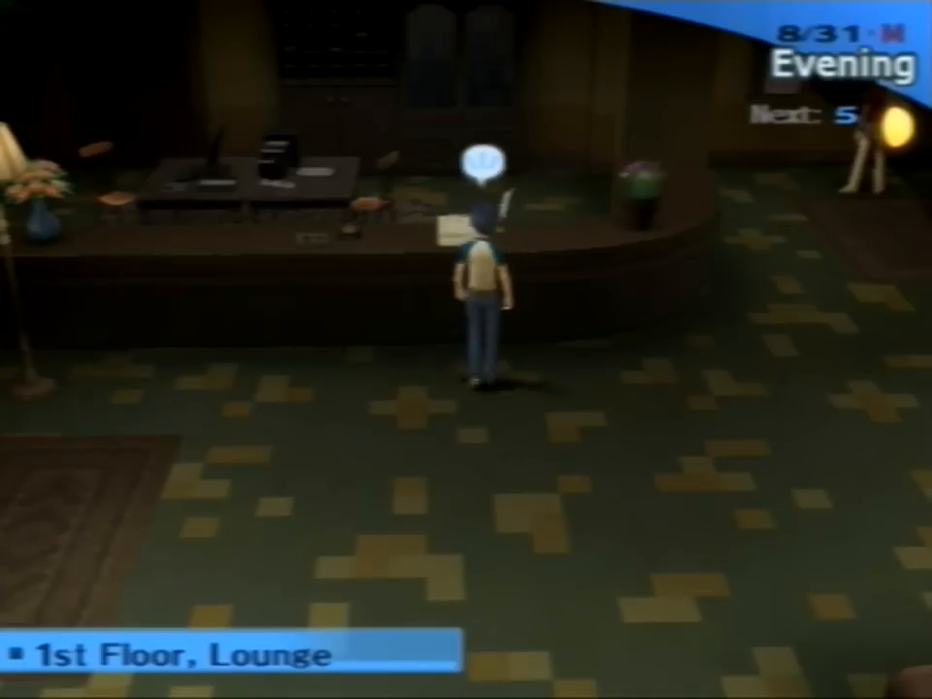
pyautogui.press('up')
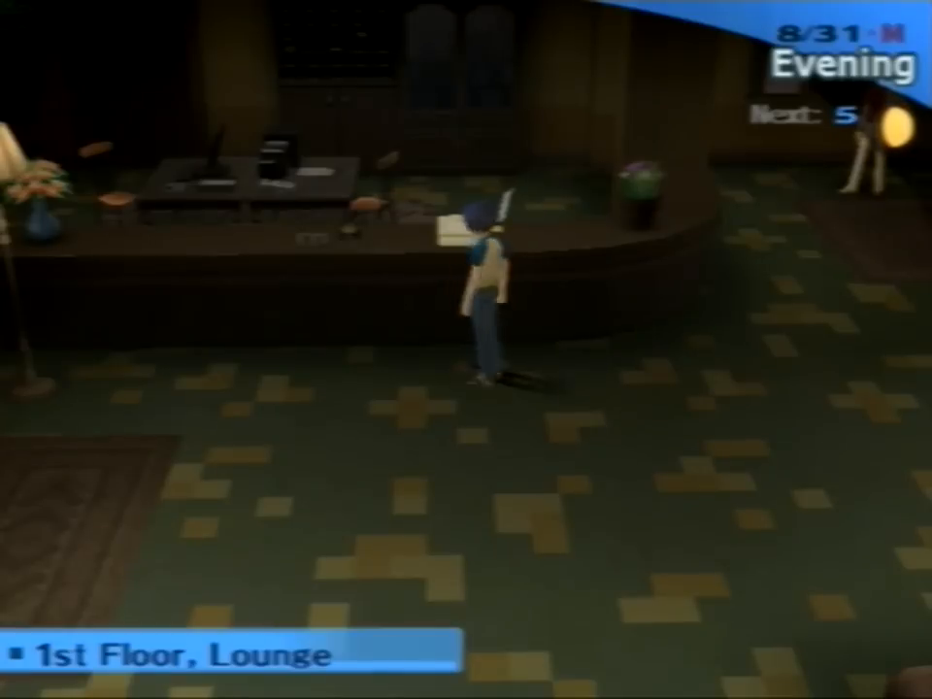